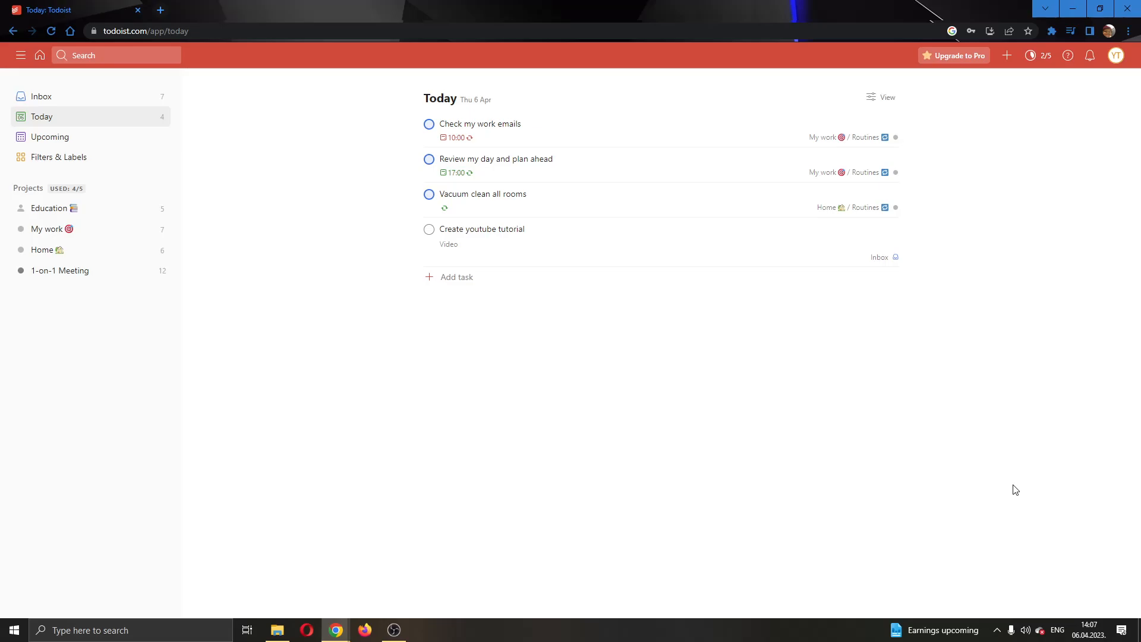
mouse_move(211, 111)
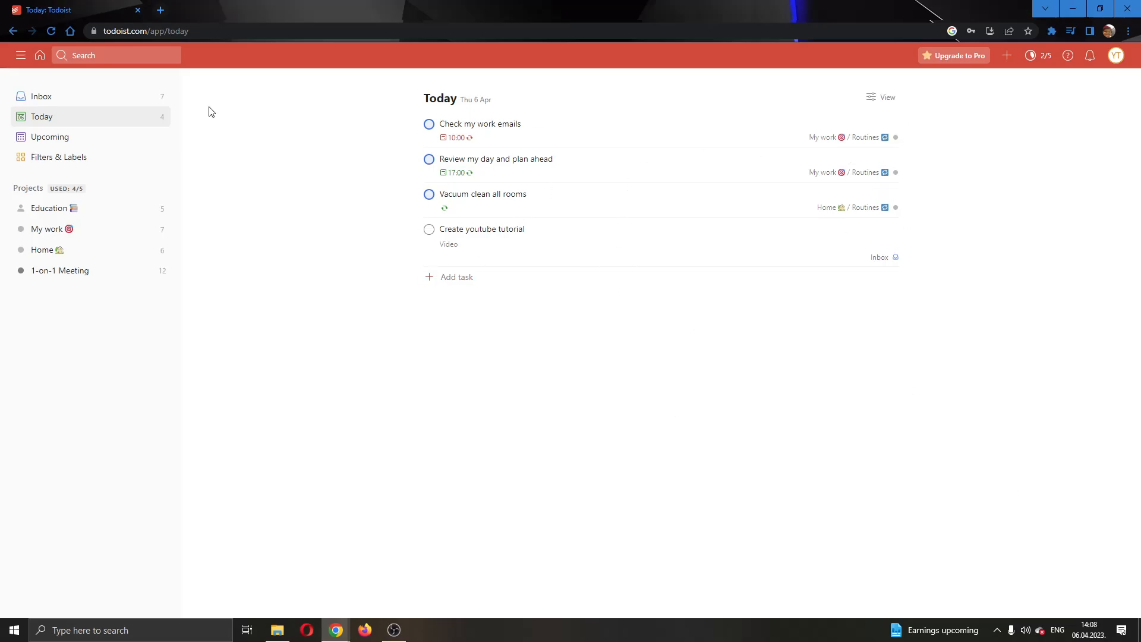
mouse_move(309, 215)
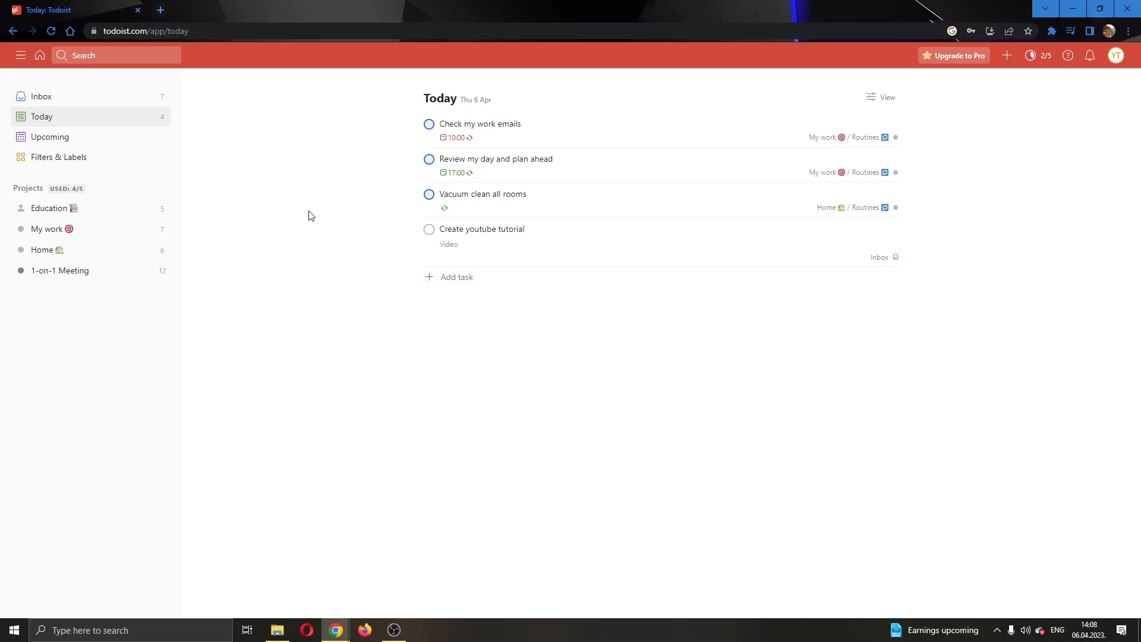
mouse_move(328, 191)
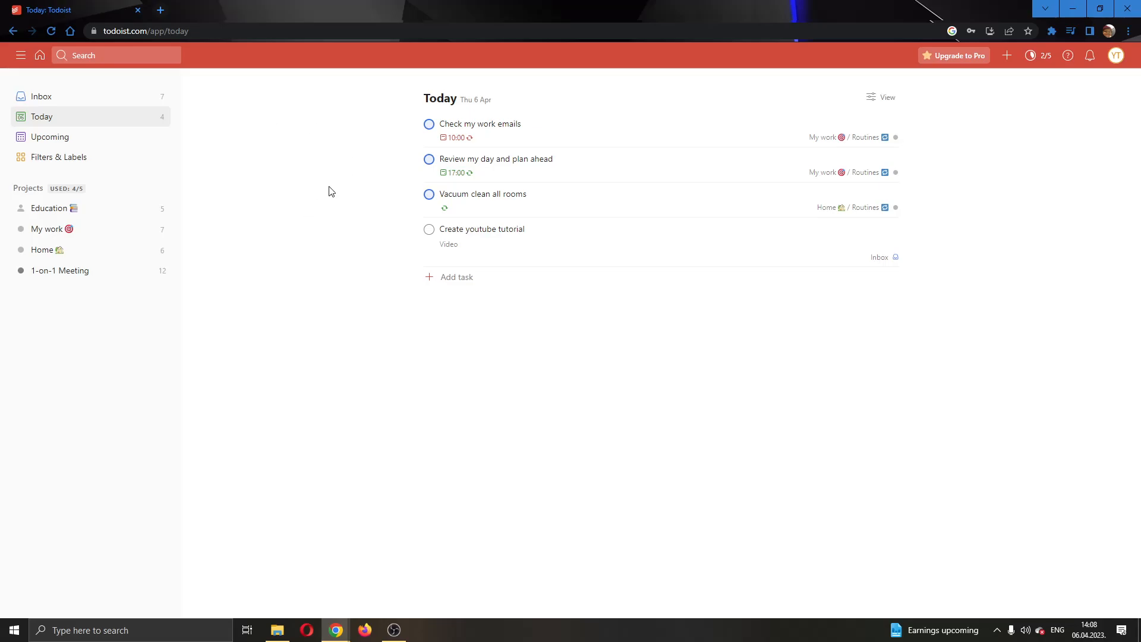
mouse_move(337, 203)
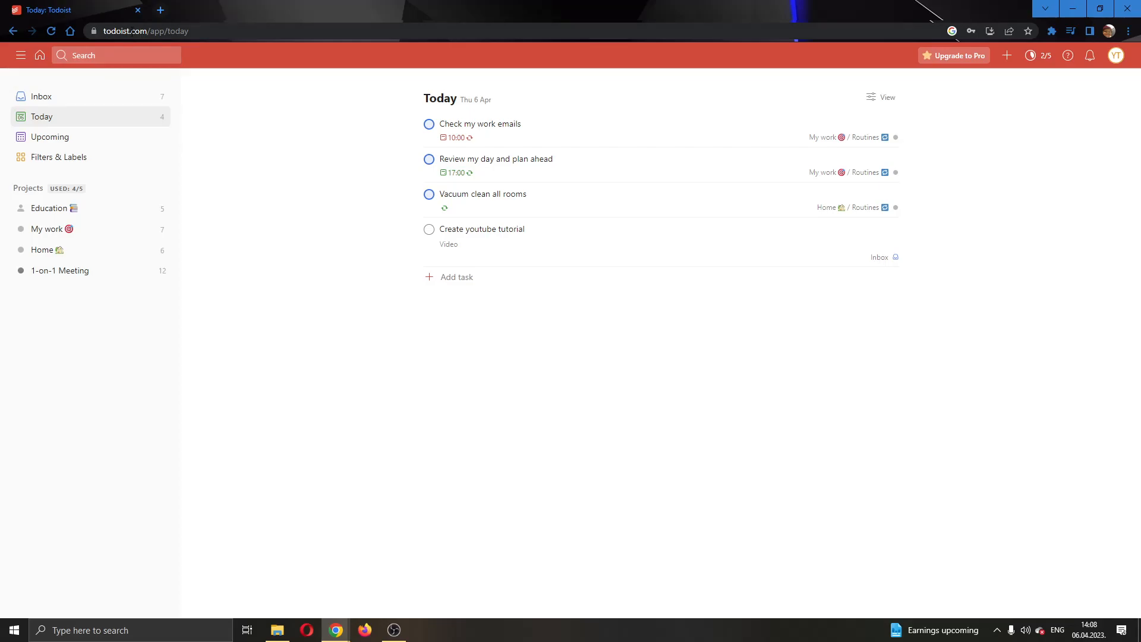
mouse_move(328, 278)
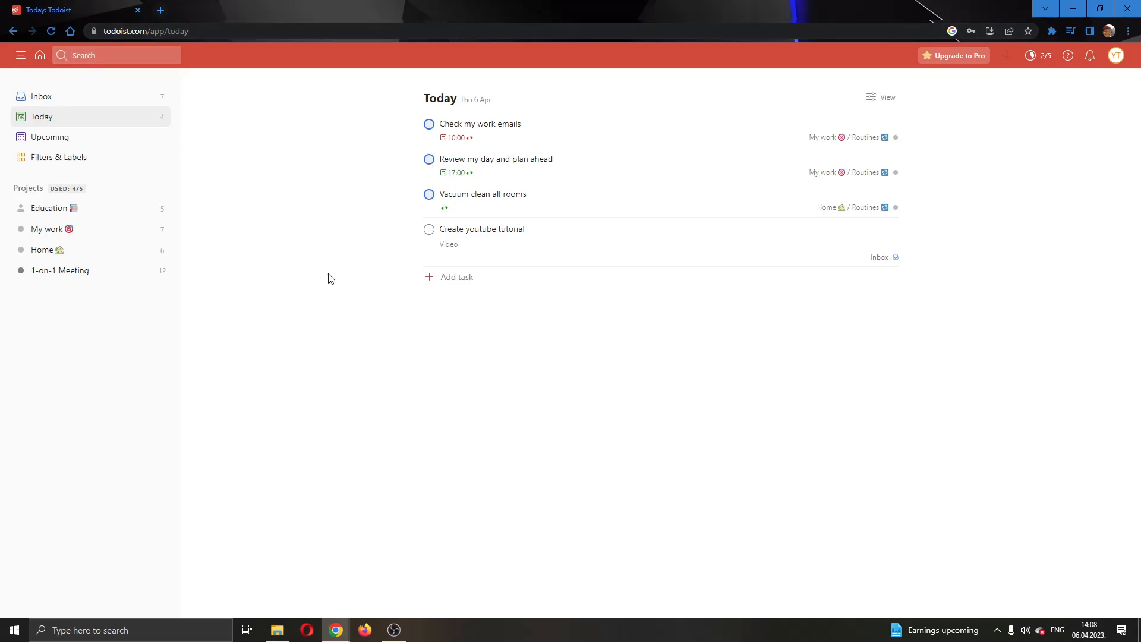
mouse_move(789, 400)
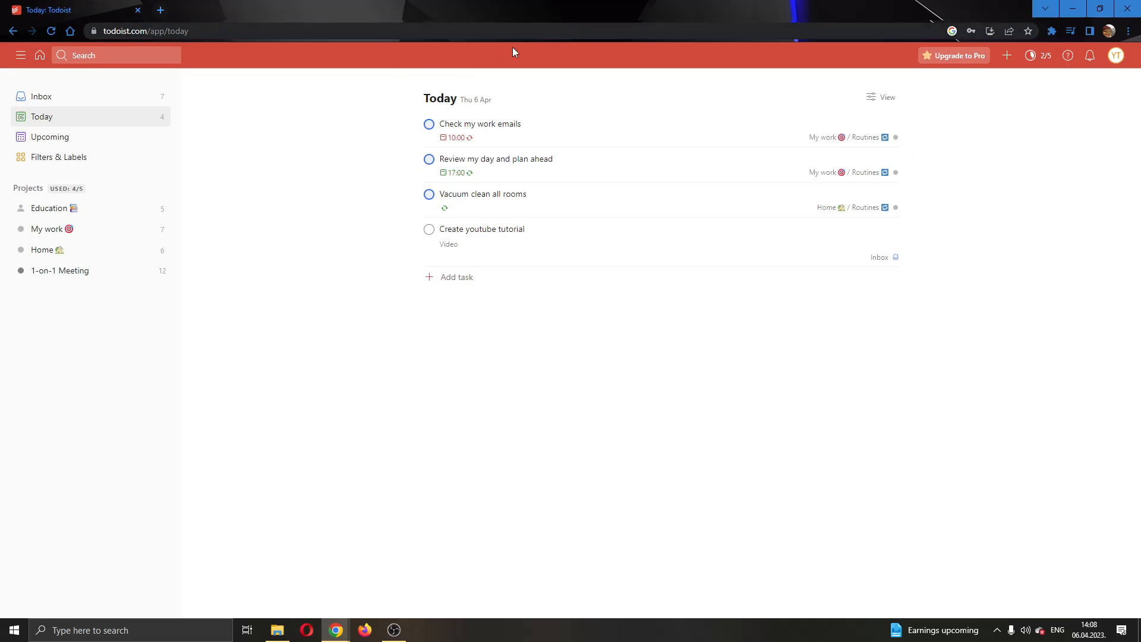
mouse_move(417, 422)
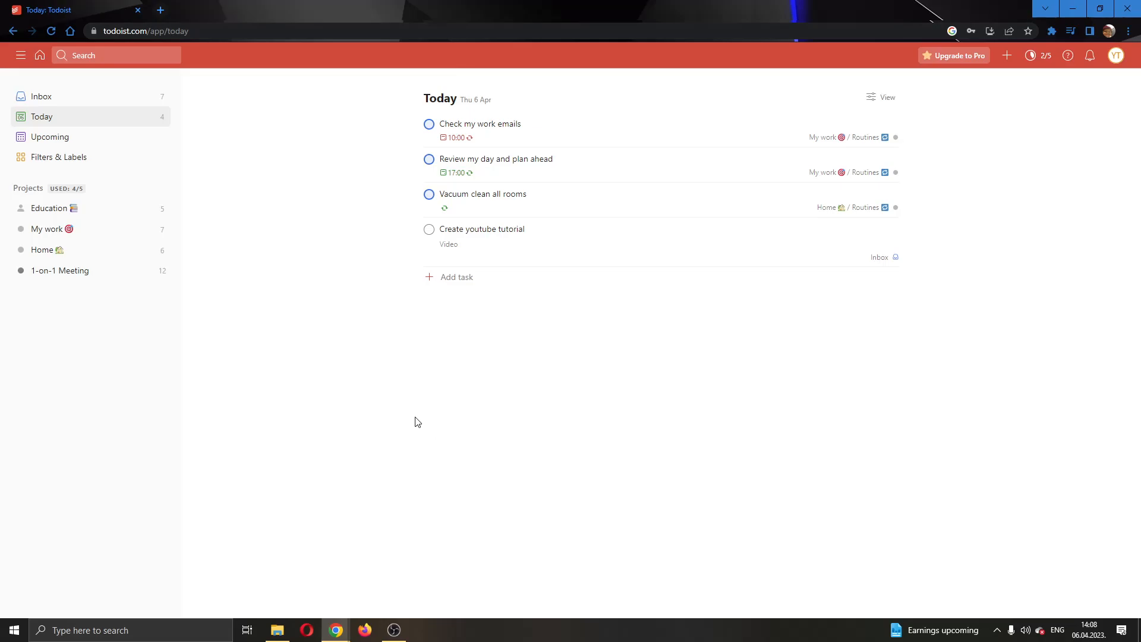
mouse_move(560, 229)
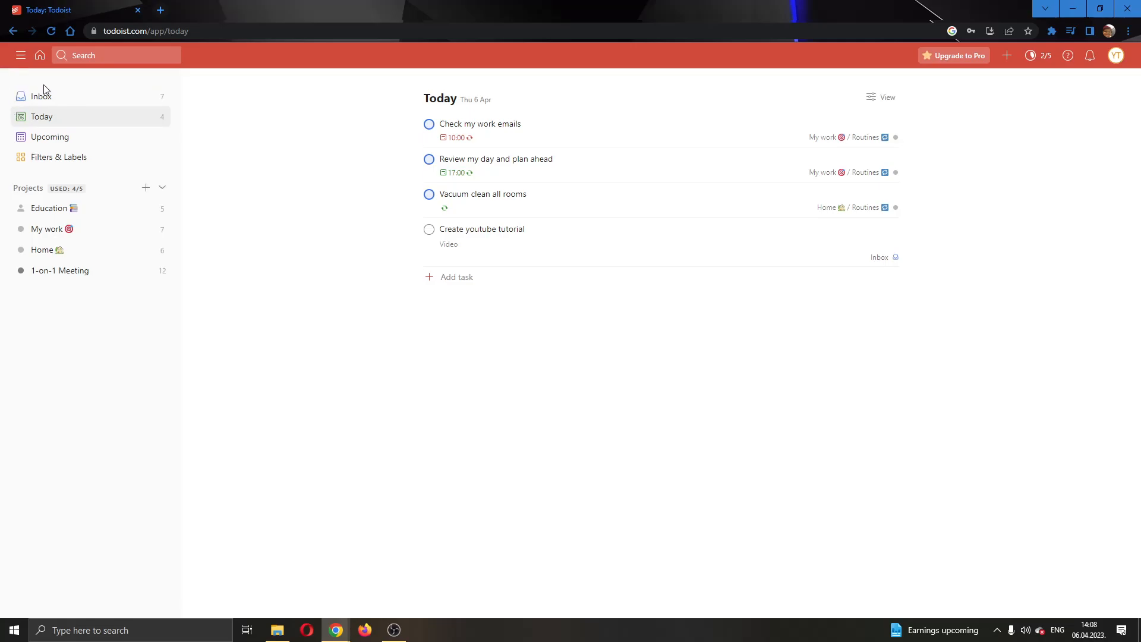
mouse_move(69, 102)
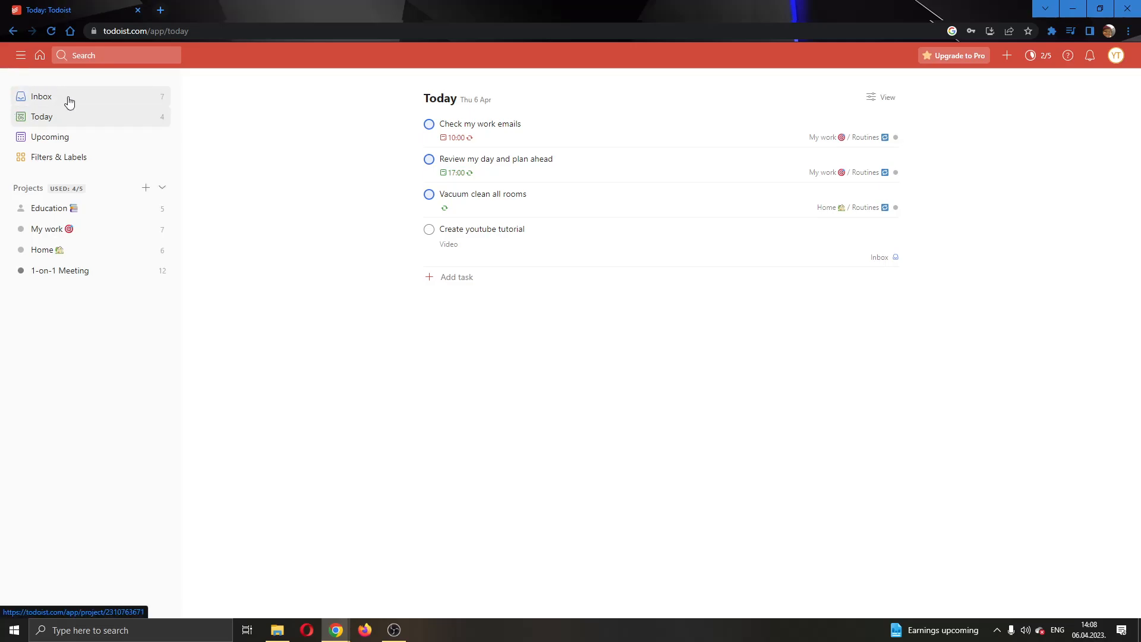
mouse_move(70, 140)
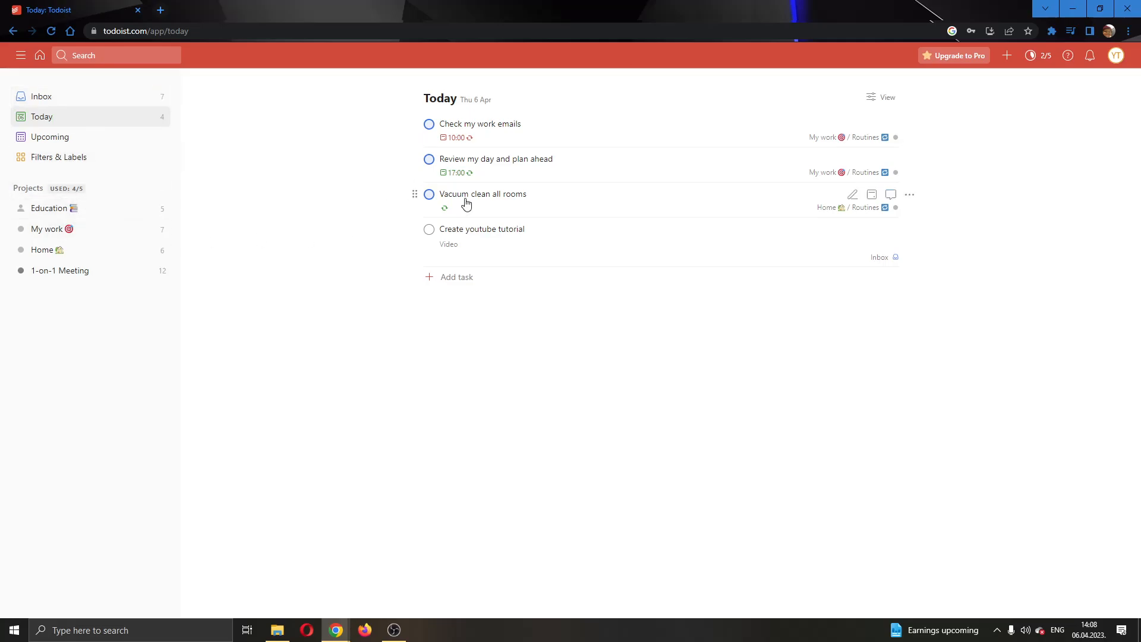
mouse_move(406, 194)
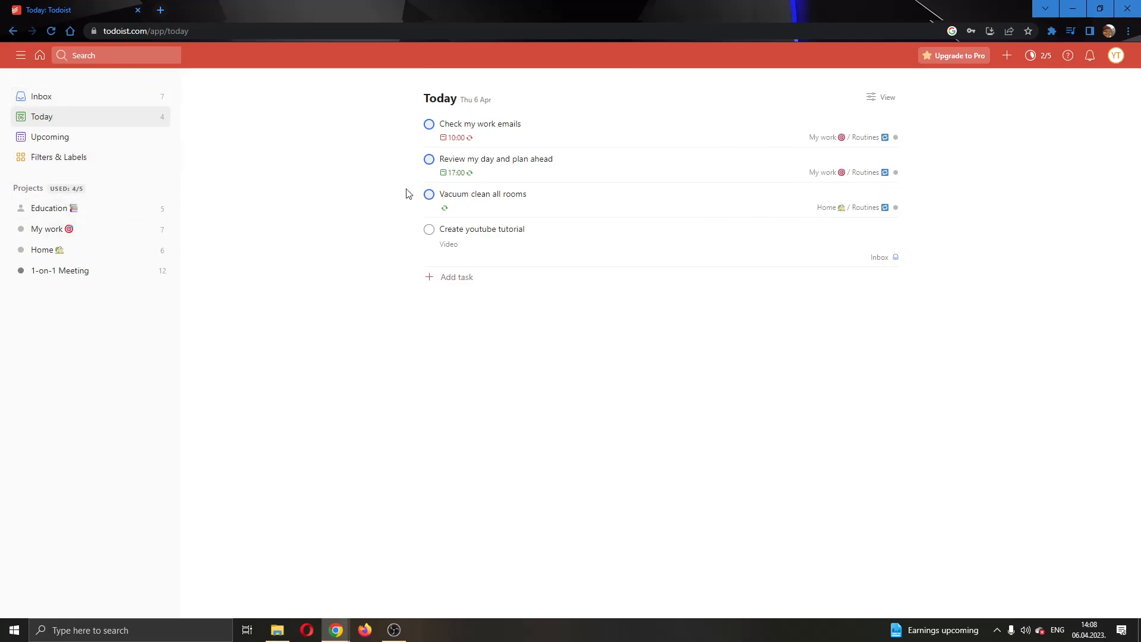
mouse_move(708, 398)
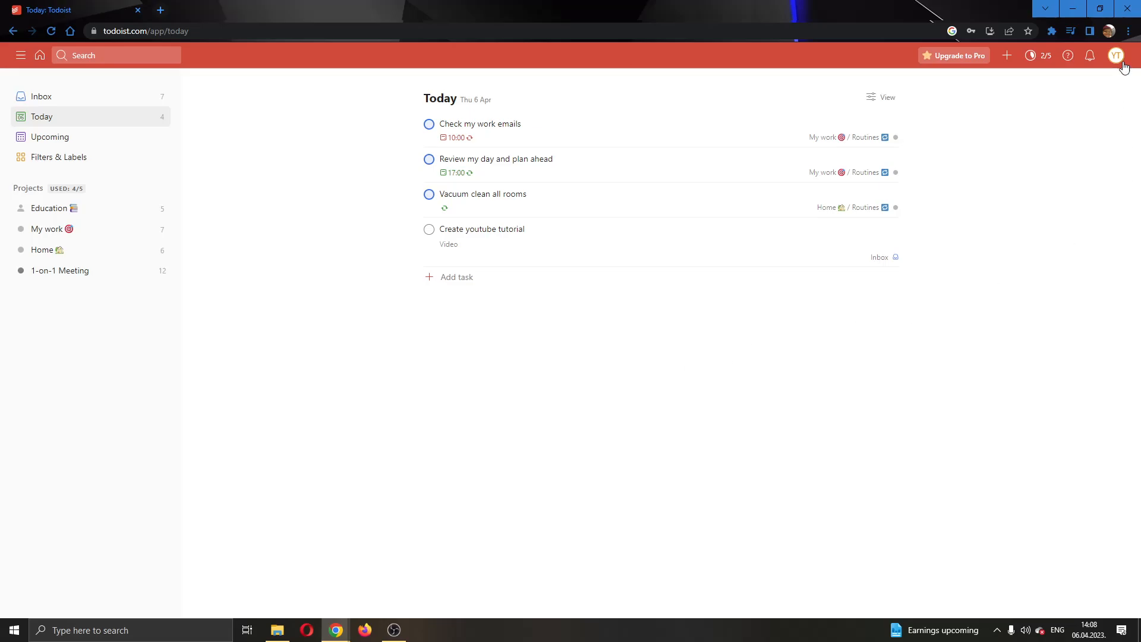
mouse_move(1125, 62)
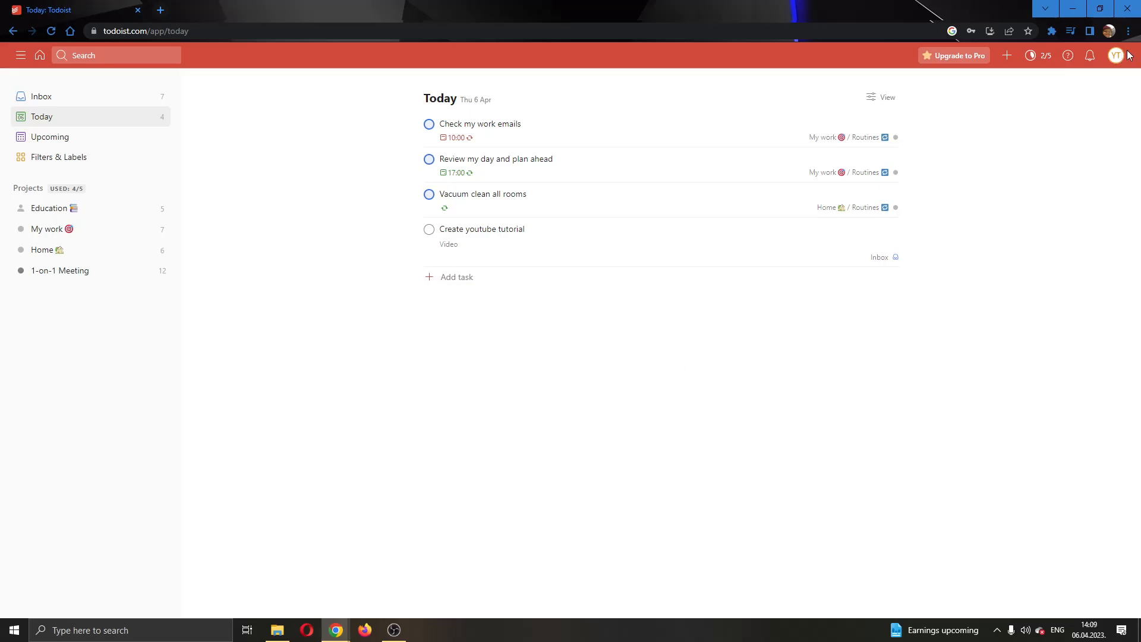
mouse_move(1116, 56)
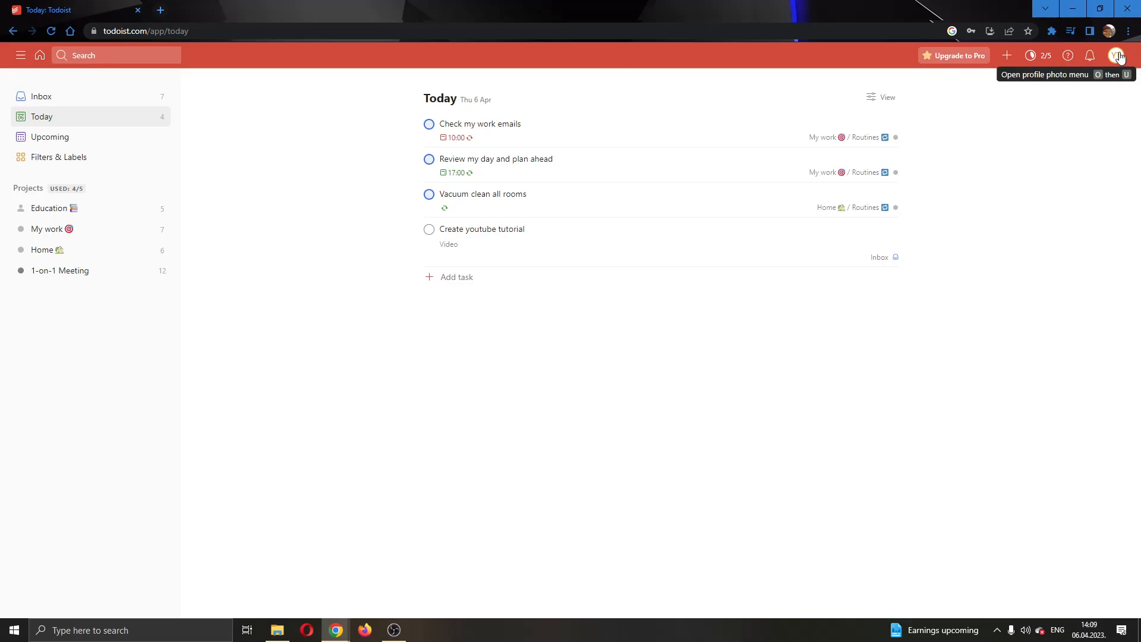
Step: Reveal the account menu from the profile avatar in the top-right corner
left_click(1116, 56)
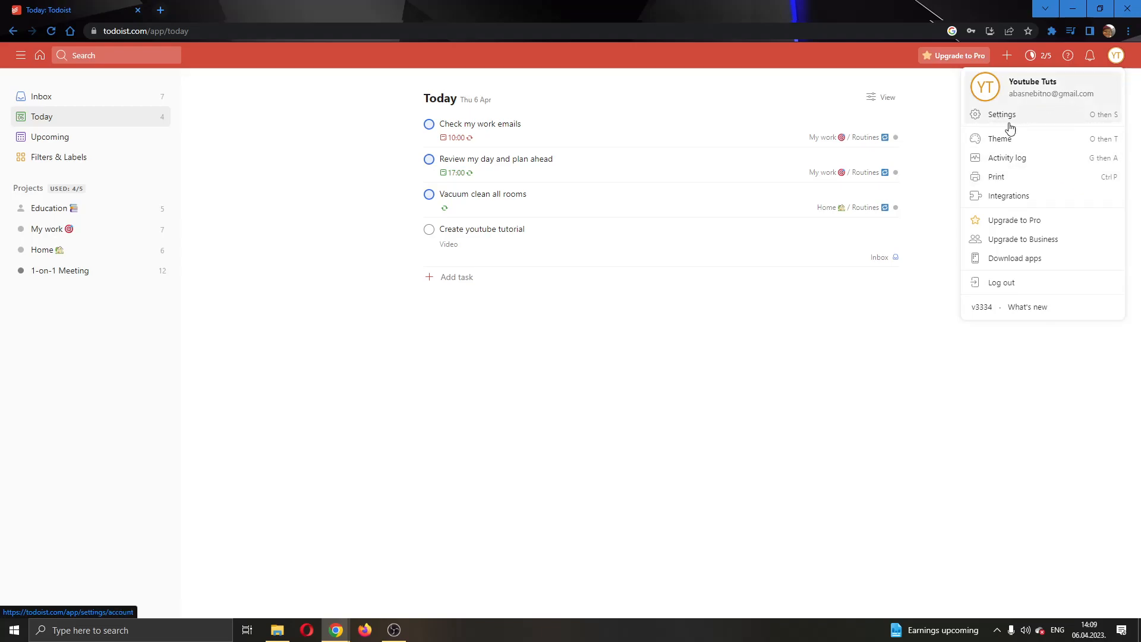
mouse_move(1028, 157)
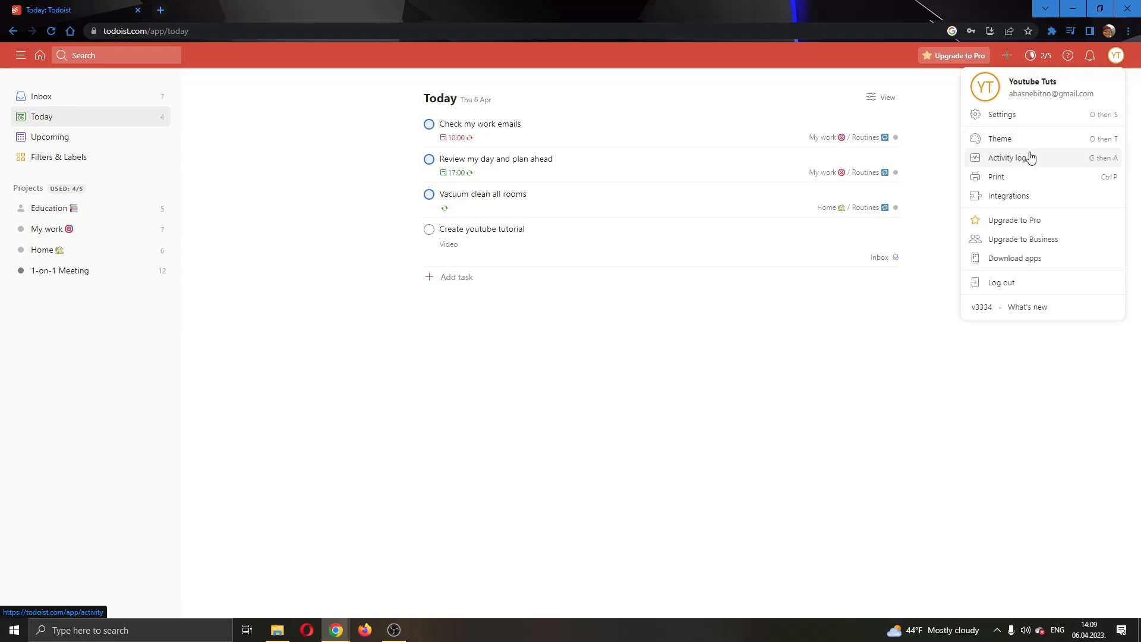
mouse_move(1016, 169)
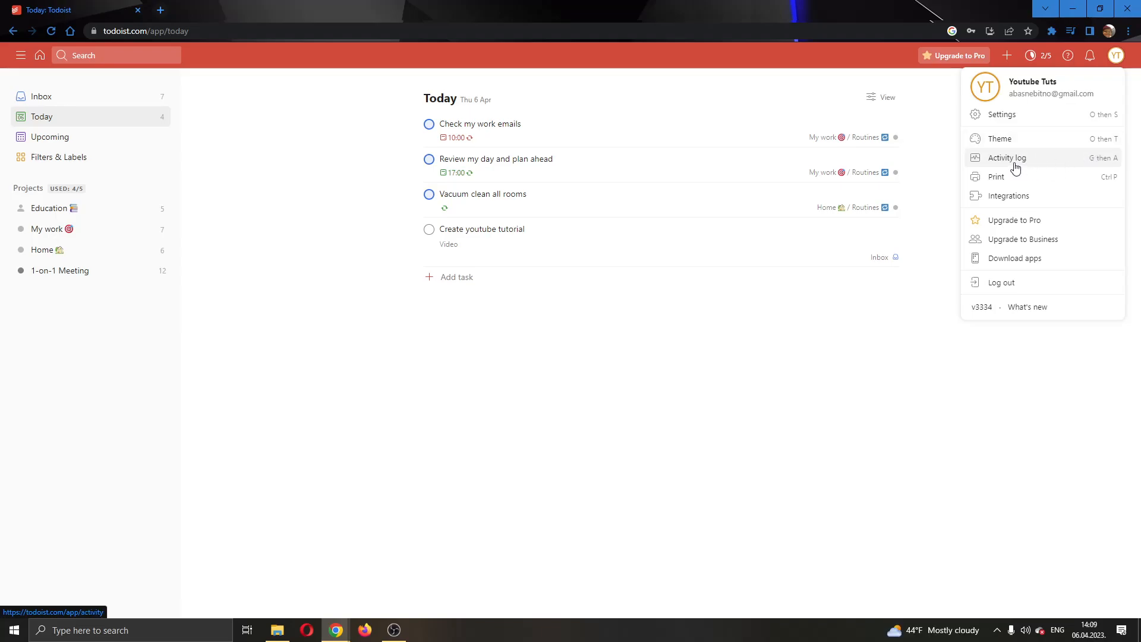
Step: Show the activity log listing recent actions across all projects
left_click(1007, 157)
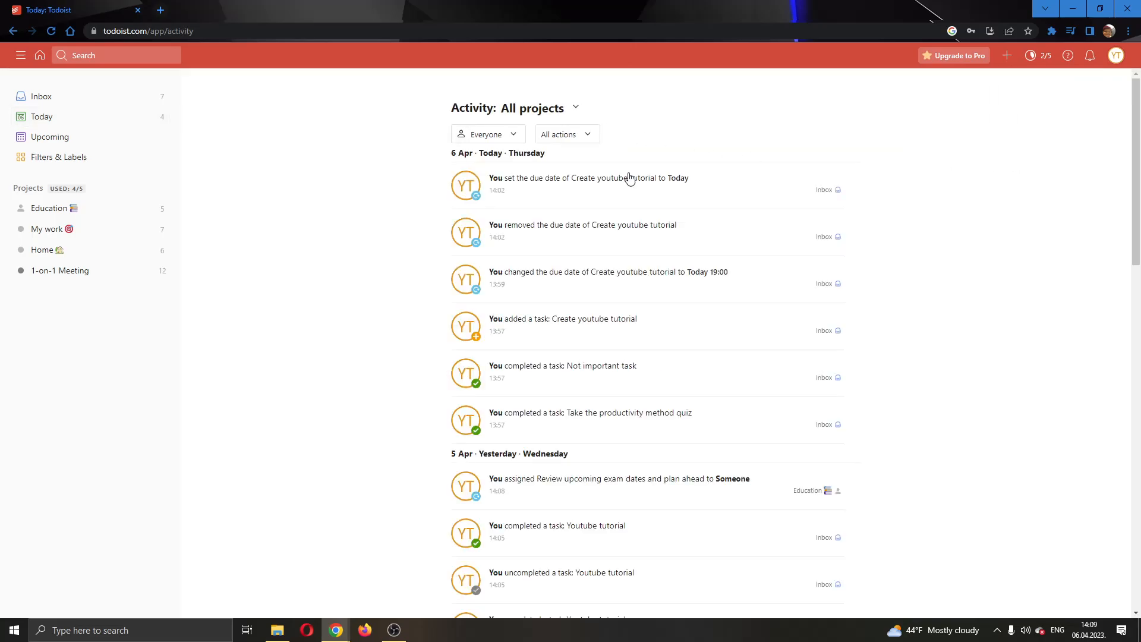
mouse_move(721, 173)
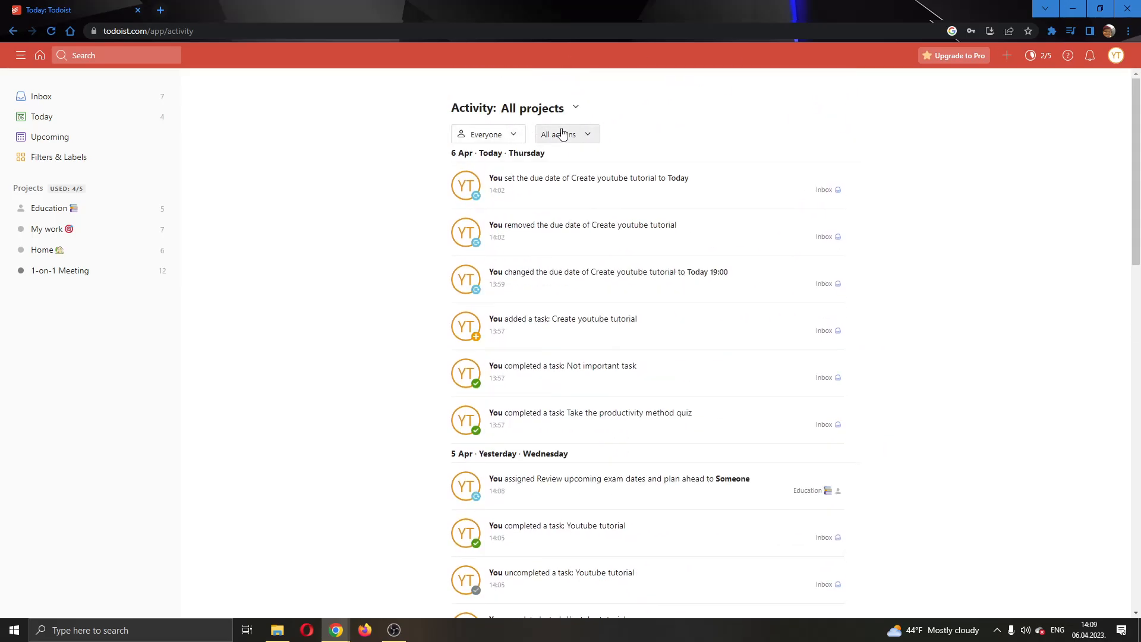
mouse_move(567, 135)
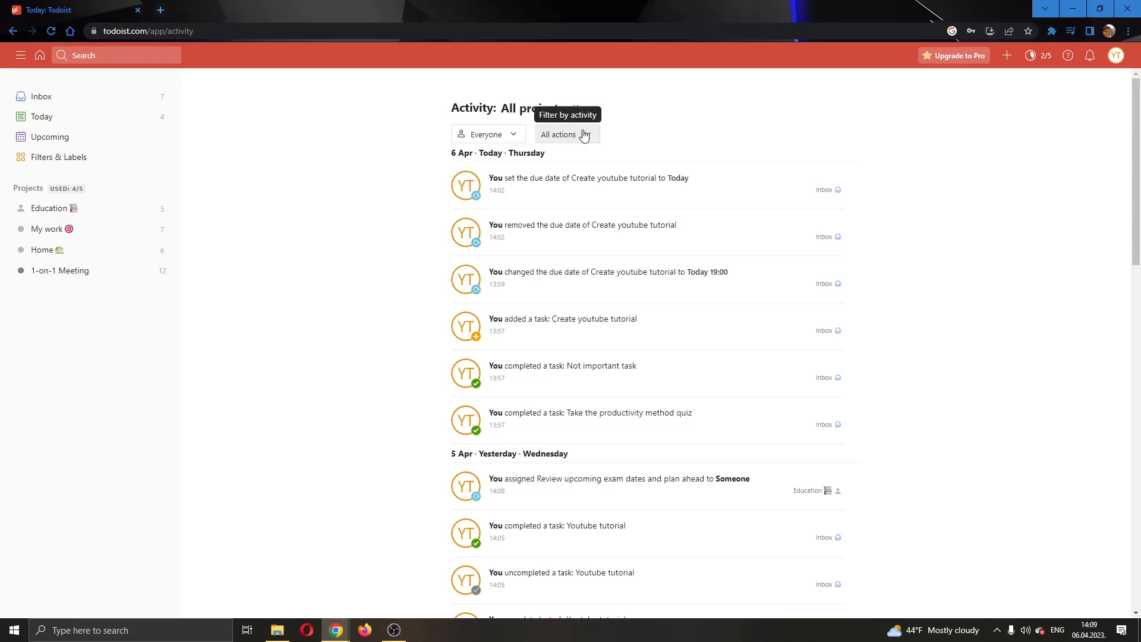
Step: Filter the log by Added tasks, then by Uncompleted tasks, showing reopened items from 4-5 April
left_click(560, 134)
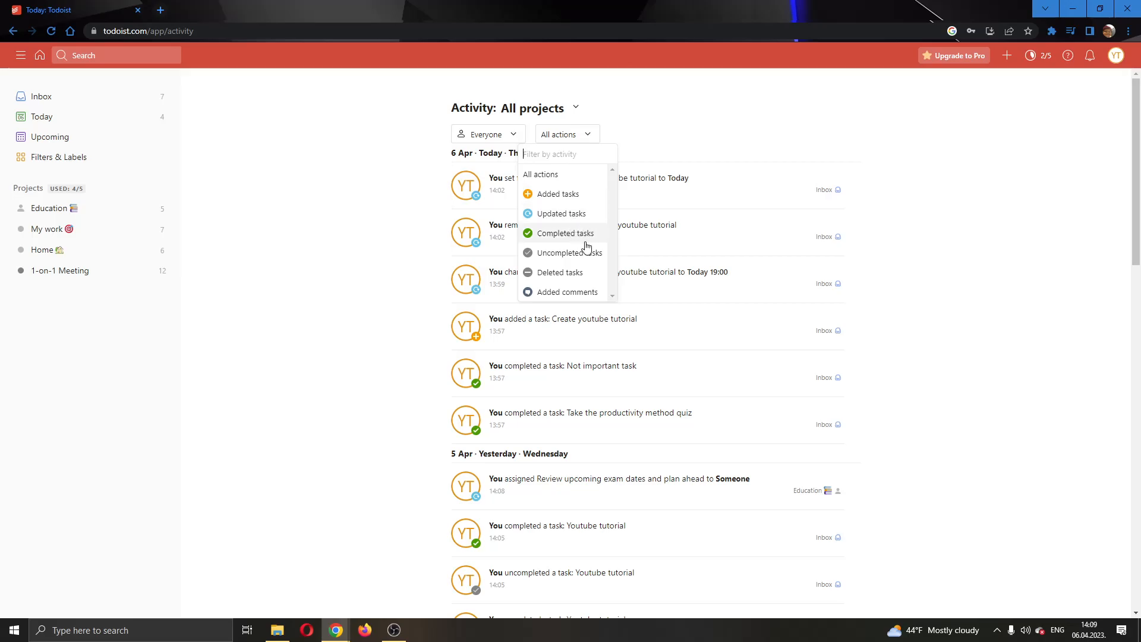
mouse_move(560, 213)
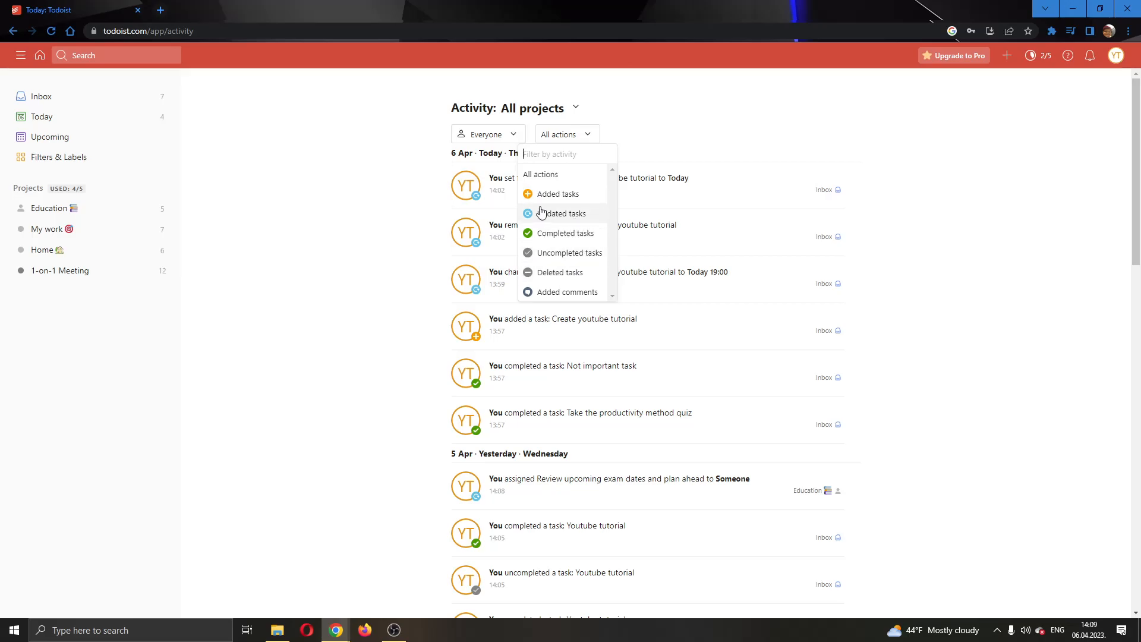
left_click(559, 193)
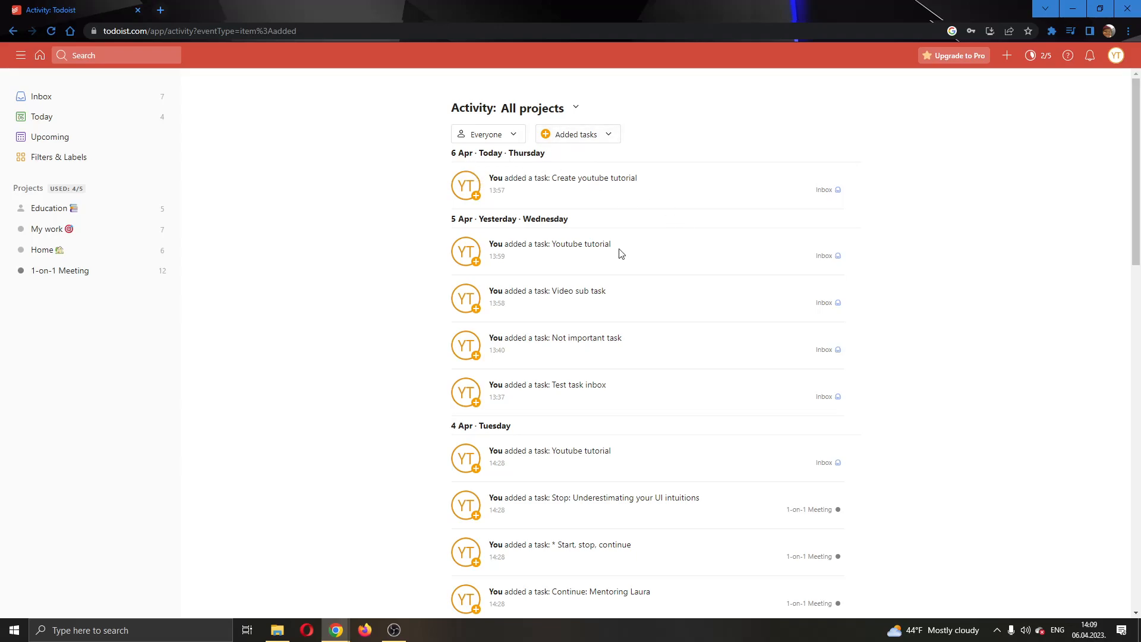
mouse_move(502, 150)
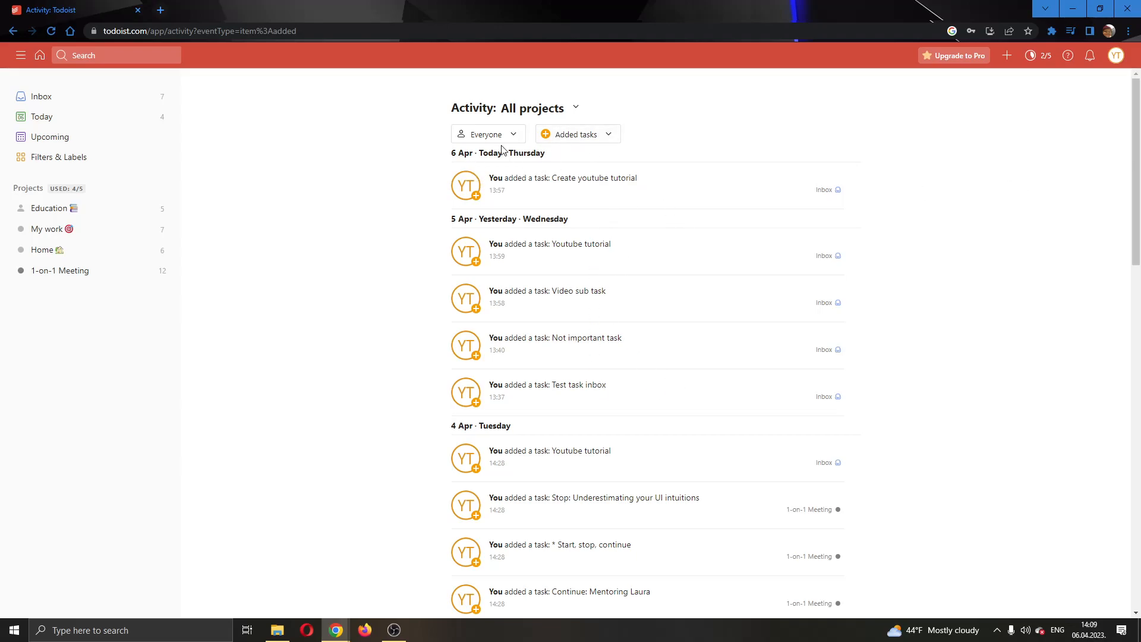
left_click(486, 135)
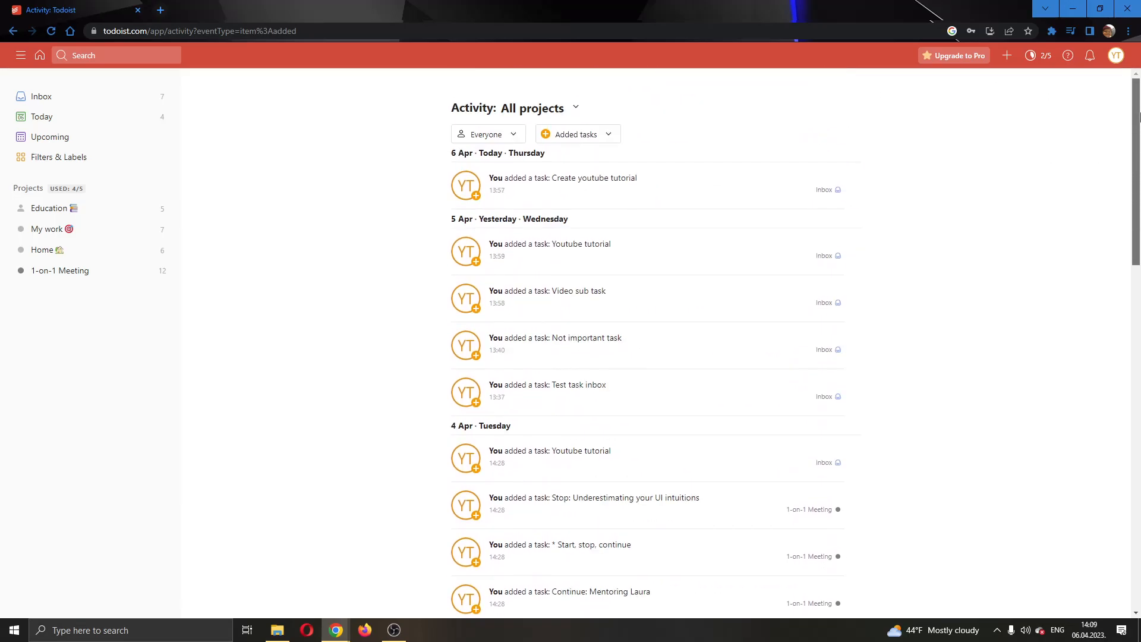
left_click(577, 133)
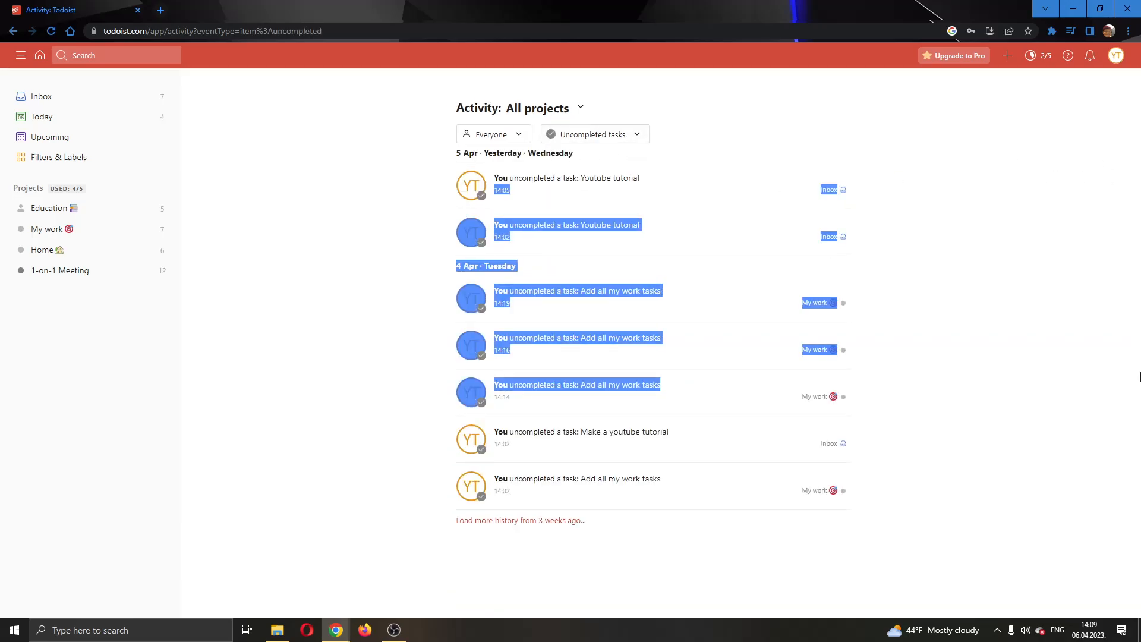
left_click(128, 173)
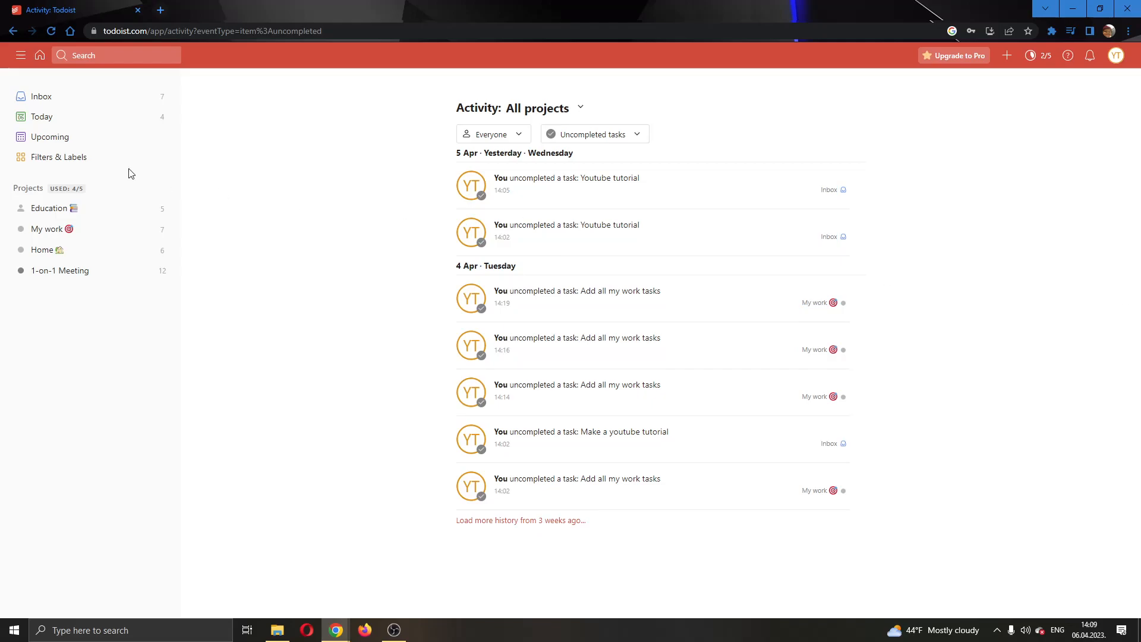
Step: Return to the Today view with its four tasks for Thursday 6 April
left_click(42, 117)
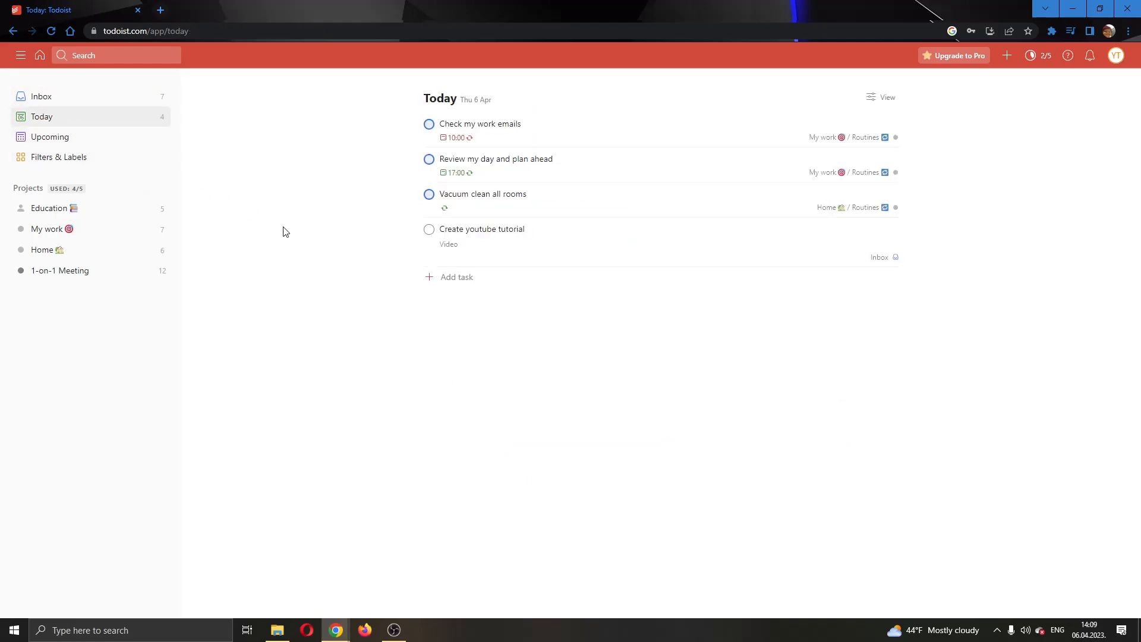
mouse_move(257, 212)
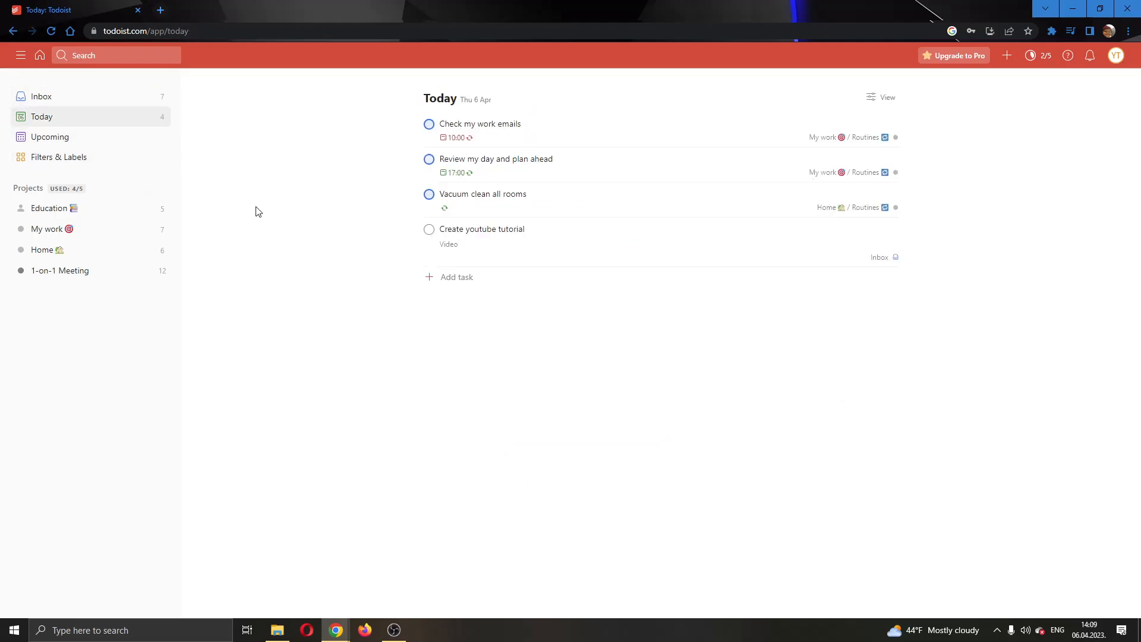